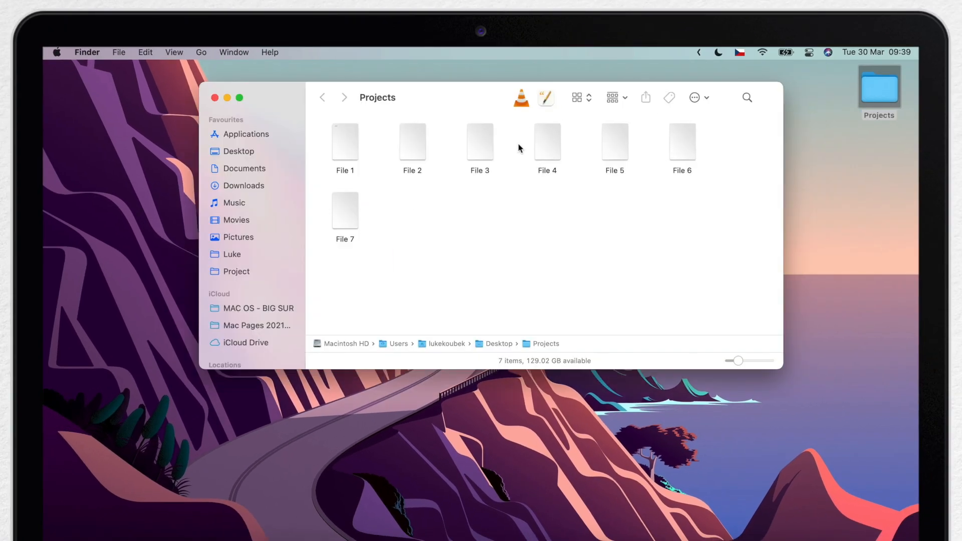
Step: Tag the selected Files 1–3 with a new blue tag named 'Project AA'
scroll("down", 3)
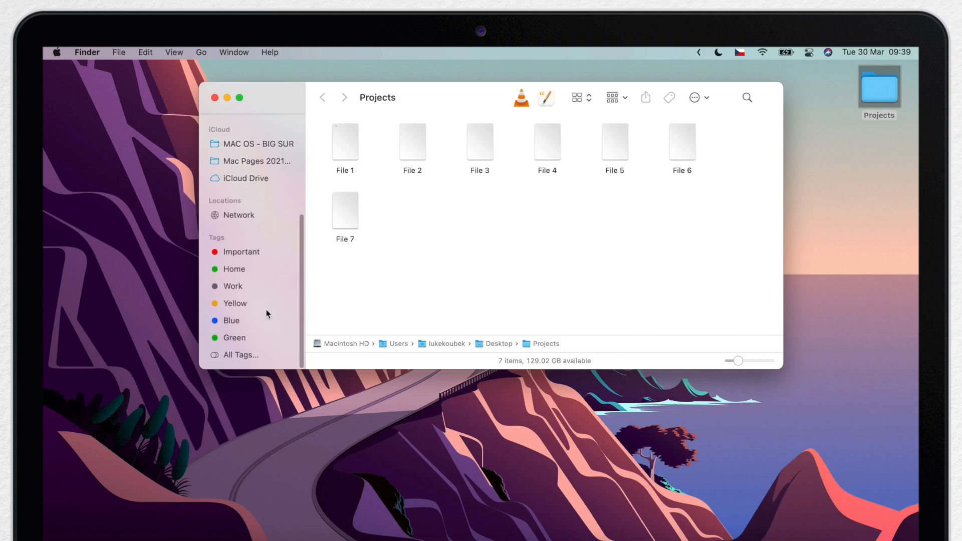
scroll("up", 3)
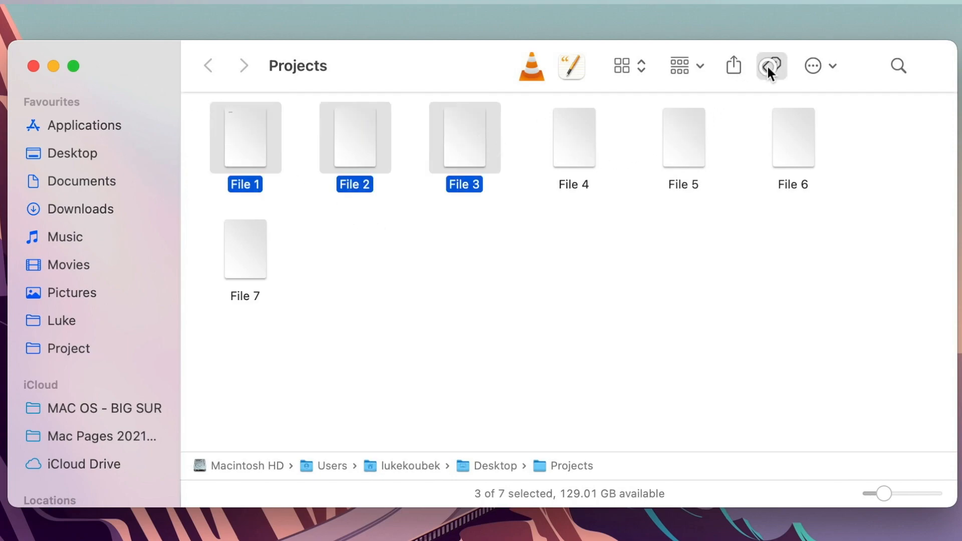
left_click(772, 66)
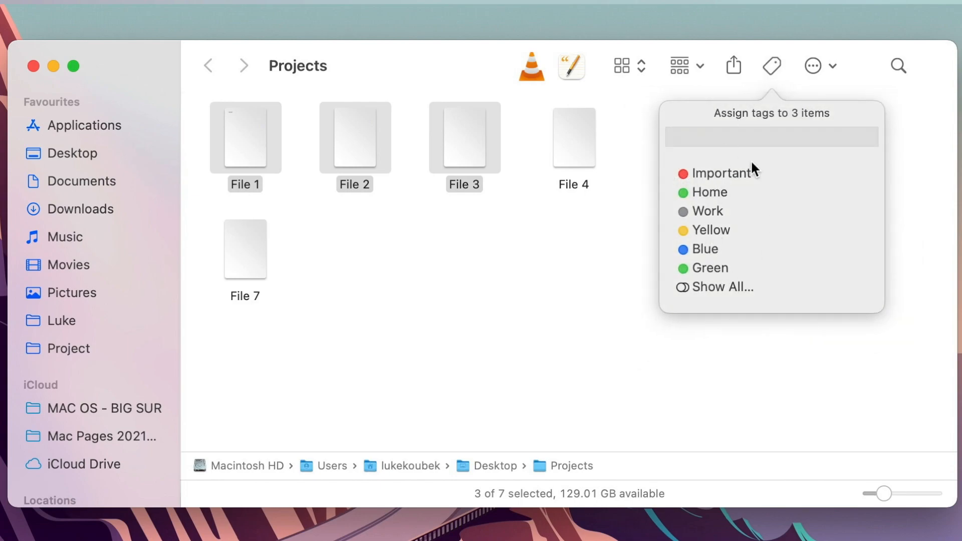
left_click(771, 138)
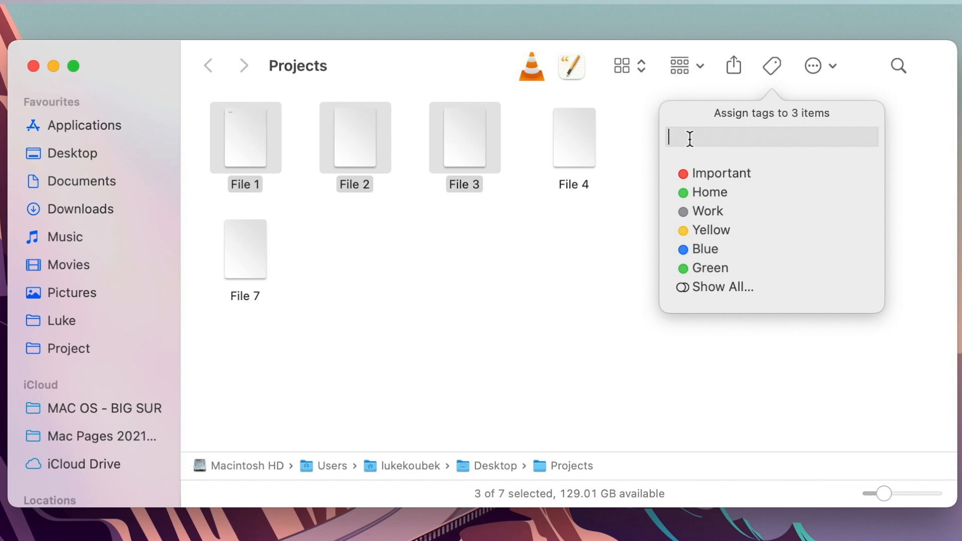
type("Pro")
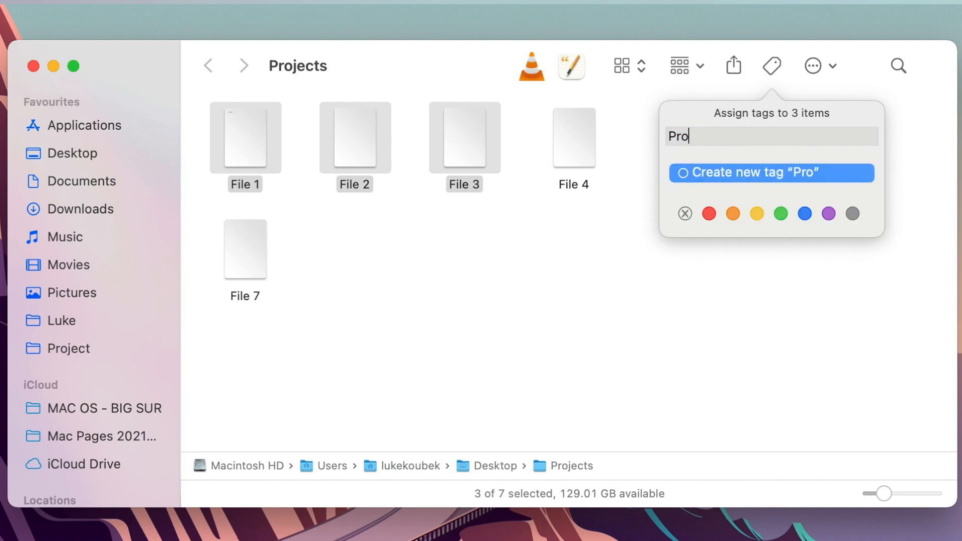
type("ject AA")
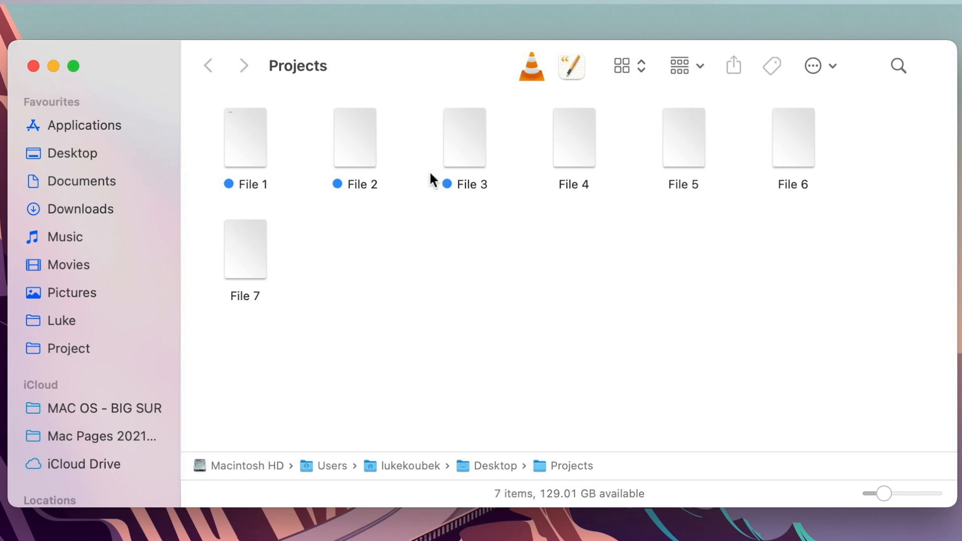
mouse_move(518, 162)
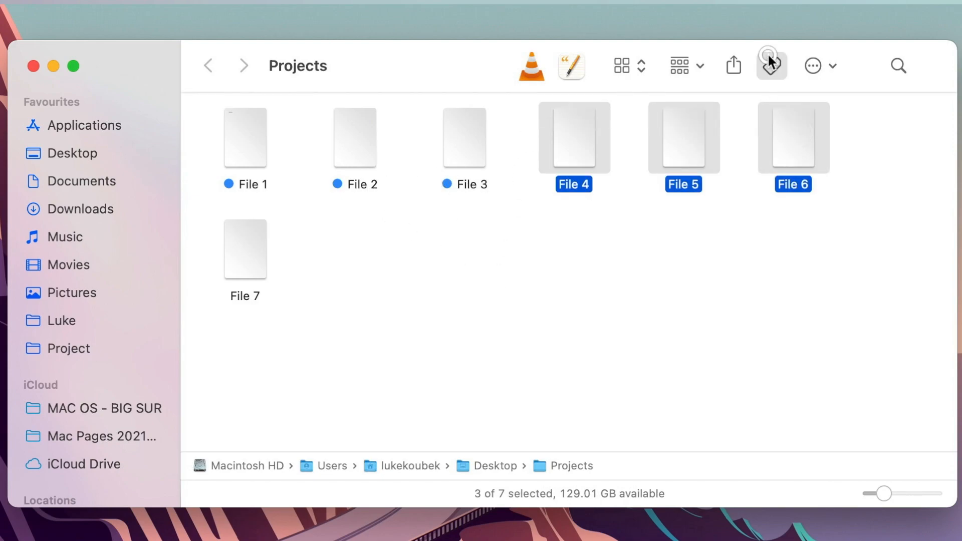
Step: Assign the green tag to Files 4–6, then move on to File 7
left_click(772, 66)
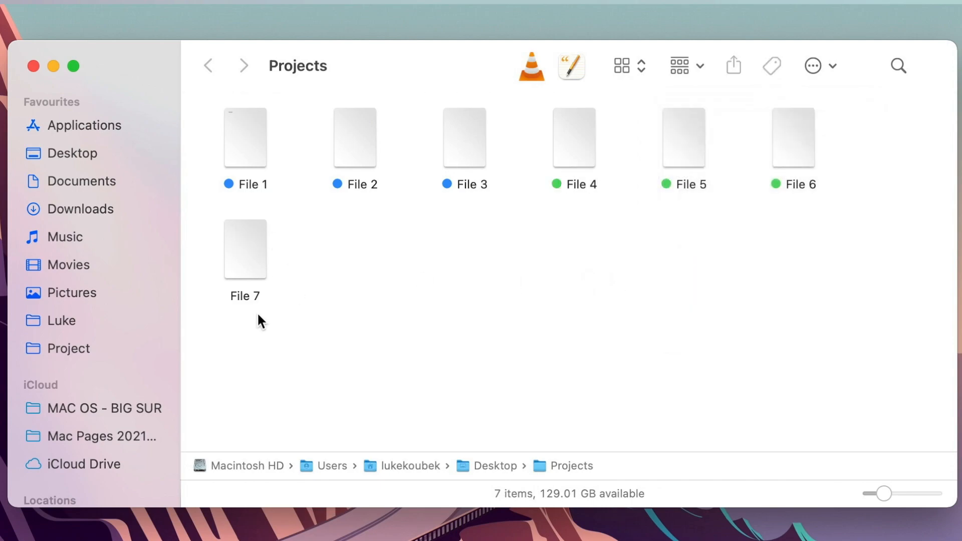
mouse_move(250, 258)
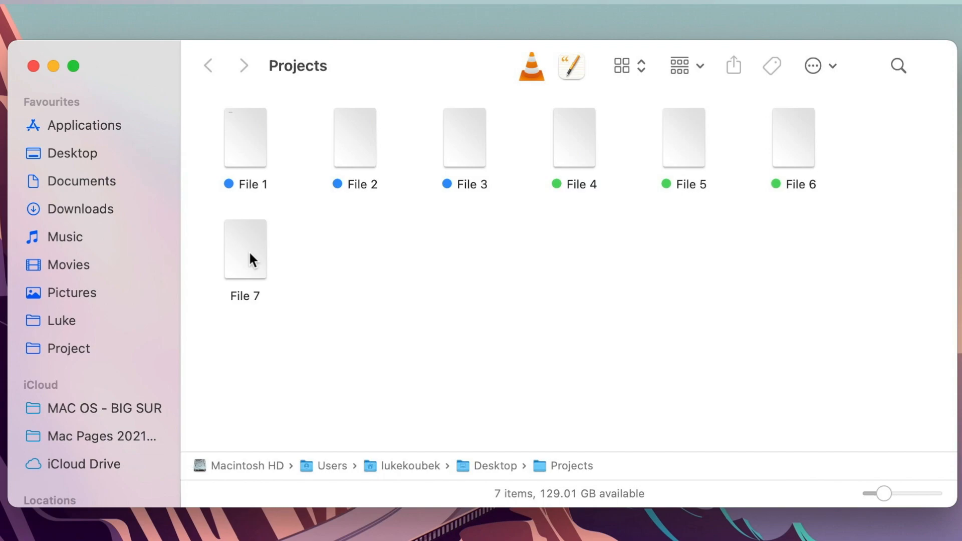
left_click(772, 66)
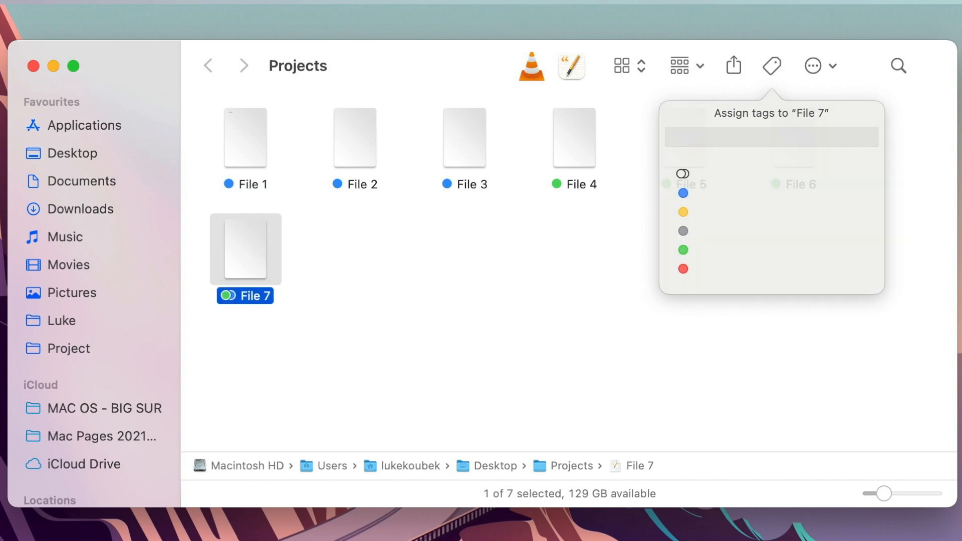
Step: Finish tagging File 7 with both blue and green, then go to the Project folder
left_click(316, 342)
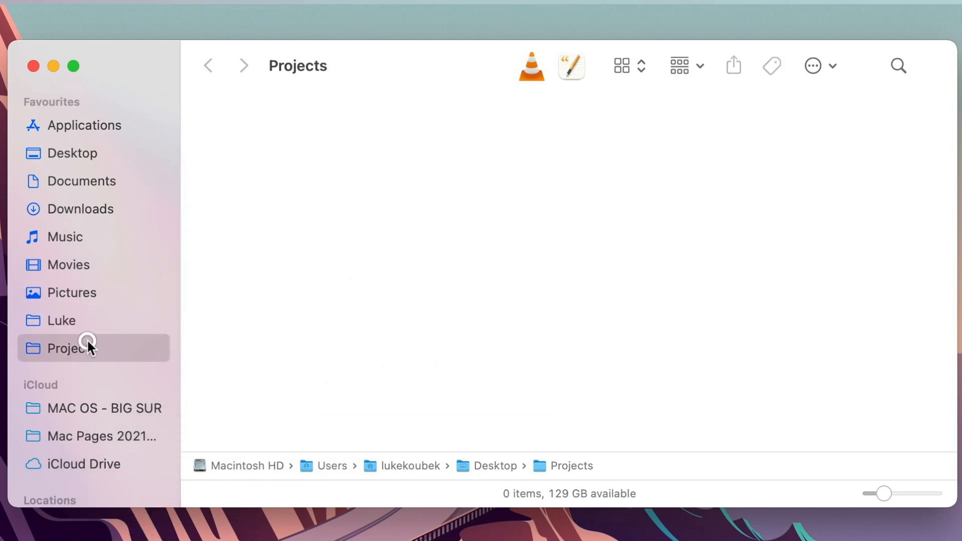
left_click(67, 348)
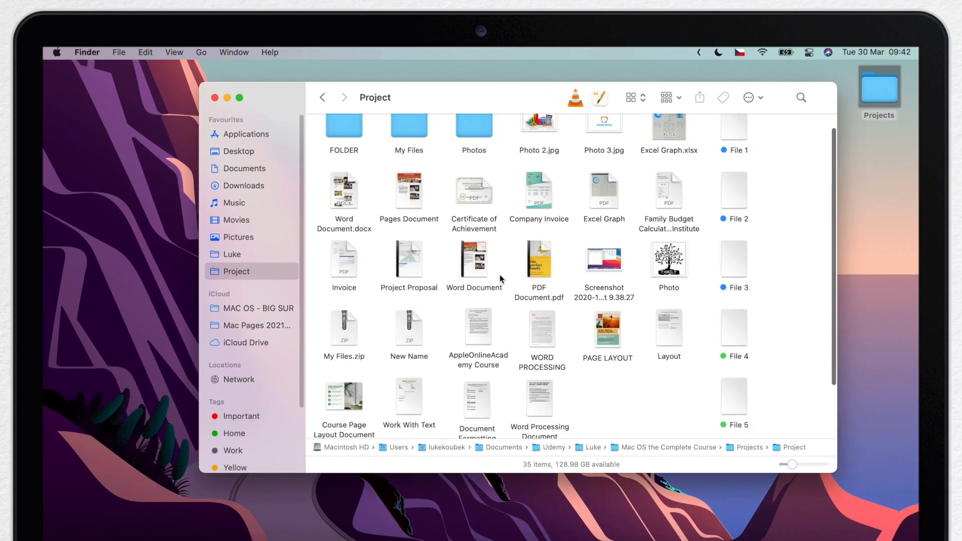
Step: List the Project A tagged files, then the Green tagged files (File 4–7), from the sidebar
scroll("up", 3)
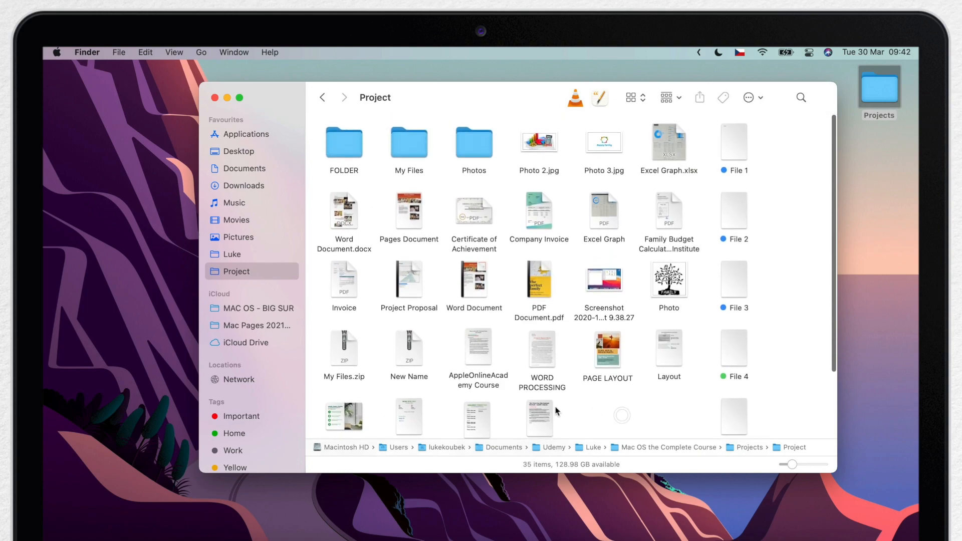
scroll("down", 3)
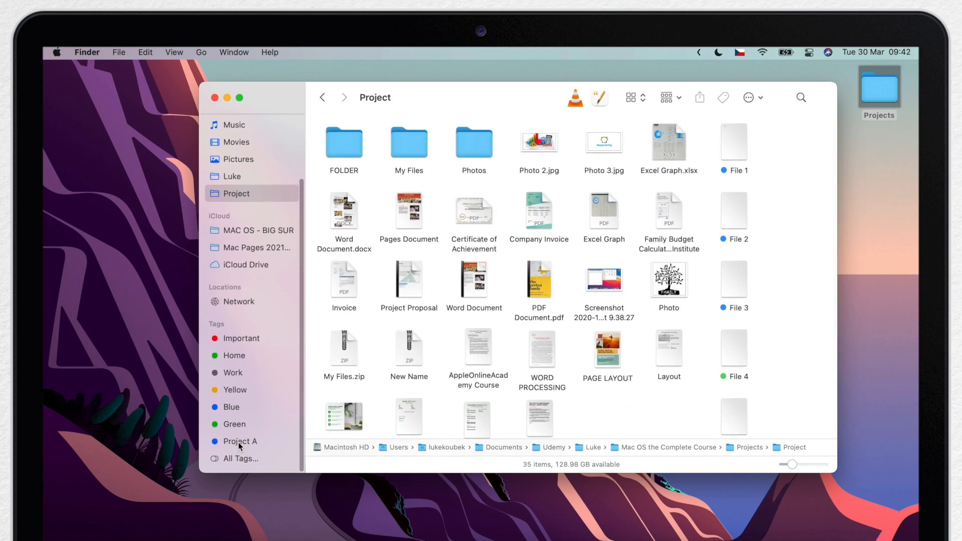
left_click(240, 441)
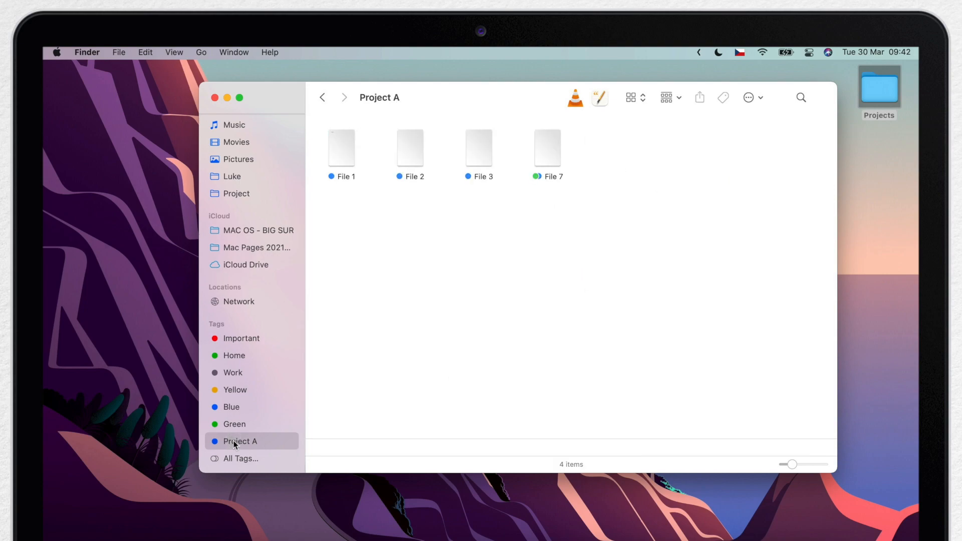
mouse_move(487, 148)
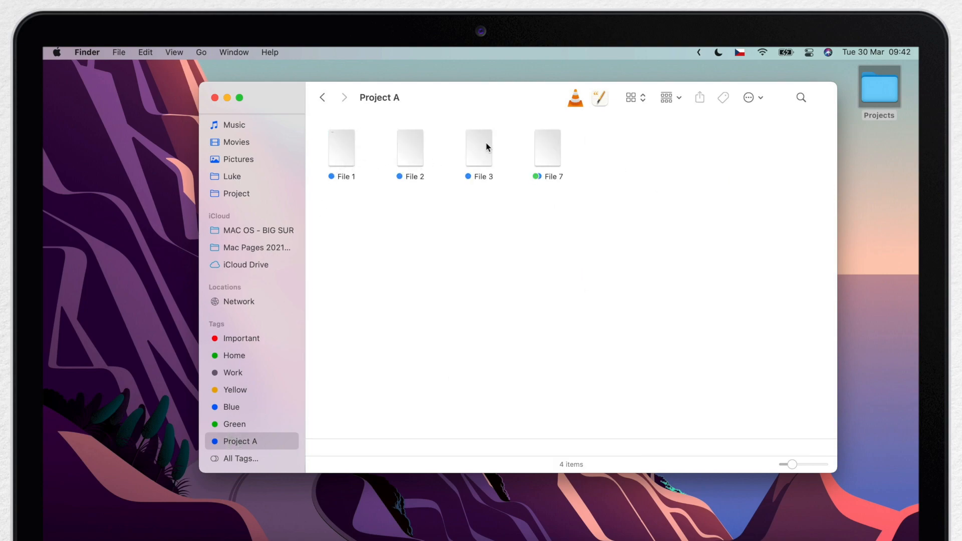
mouse_move(575, 171)
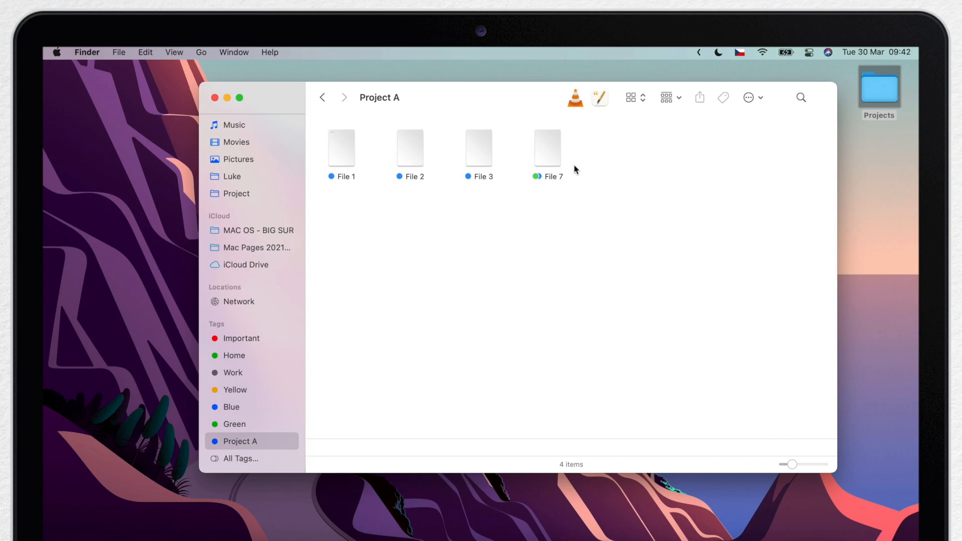
mouse_move(240, 431)
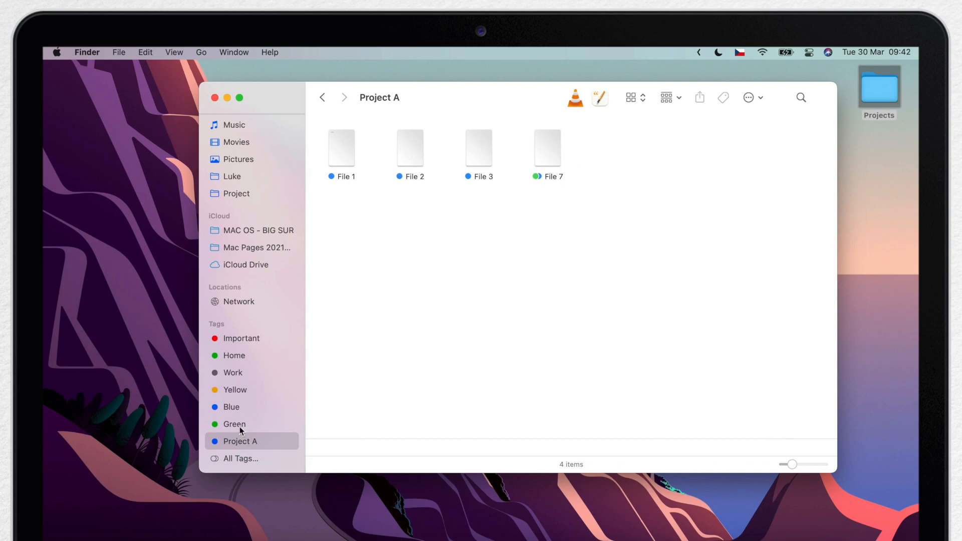
left_click(235, 424)
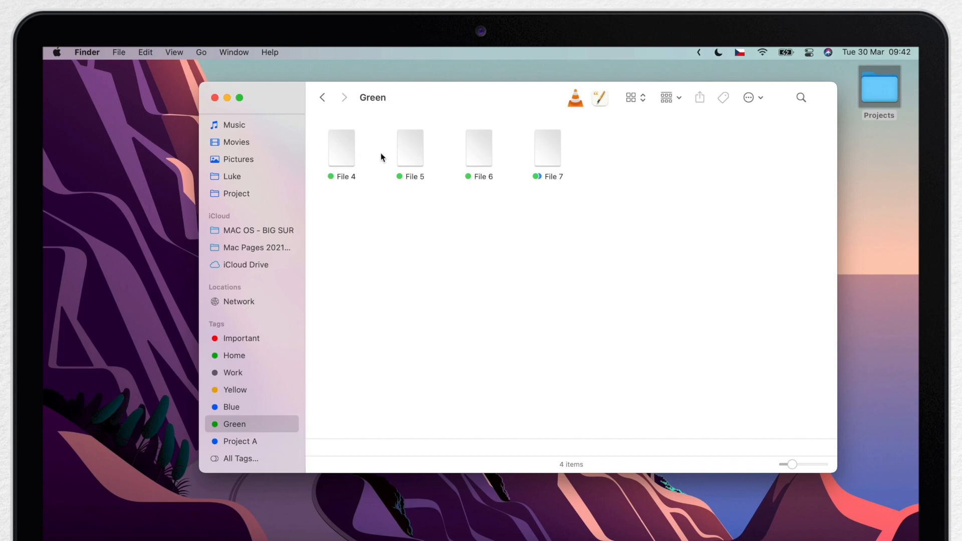
mouse_move(427, 206)
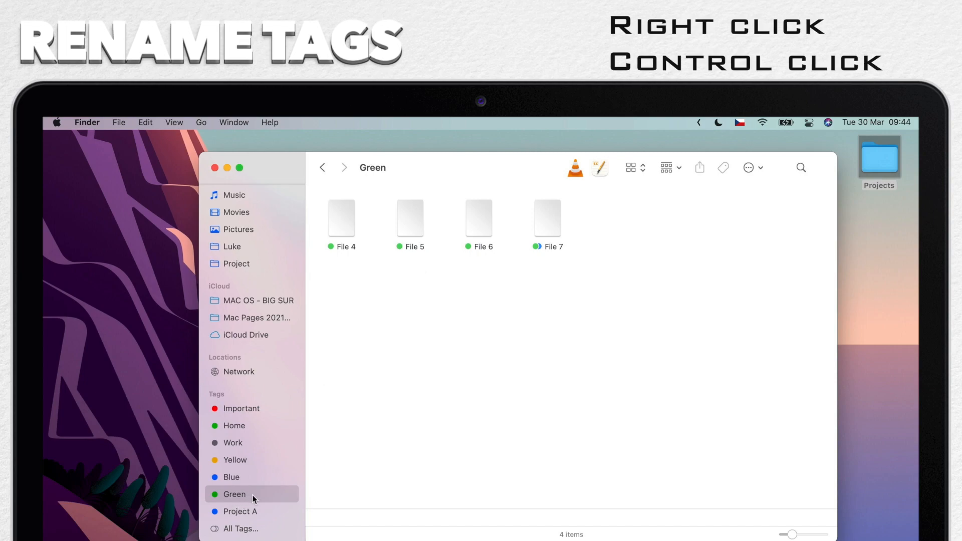
Step: Rename the sidebar's Green tag to 'Project B'
right_click(252, 494)
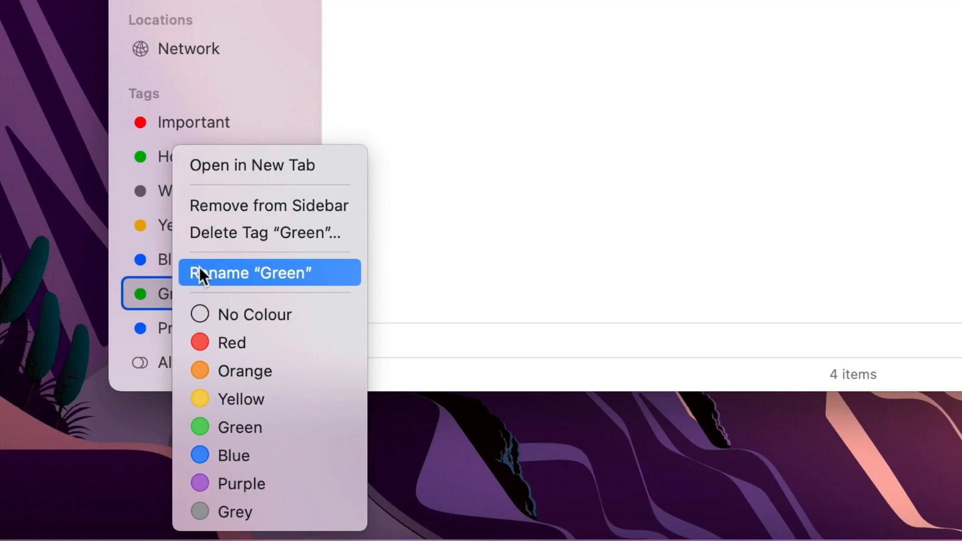
left_click(250, 272)
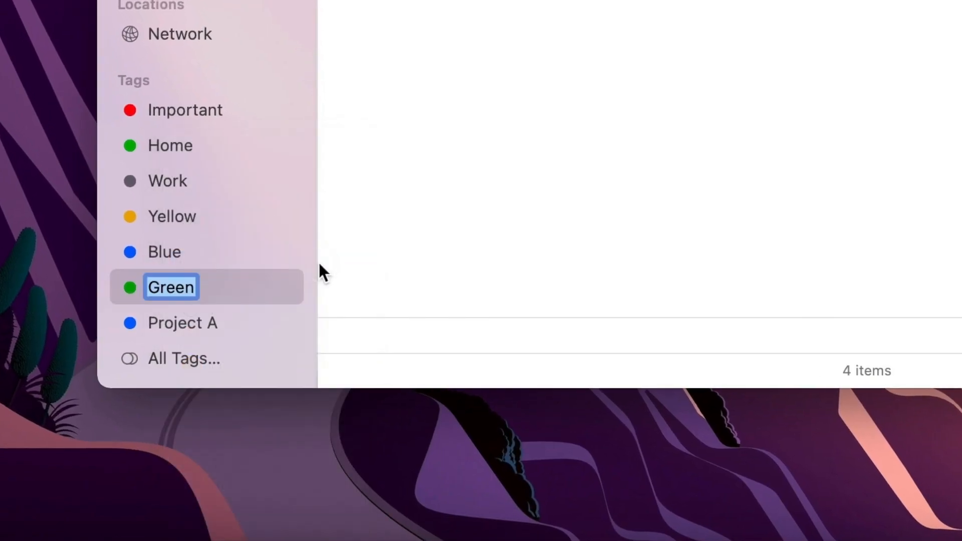
type("Project")
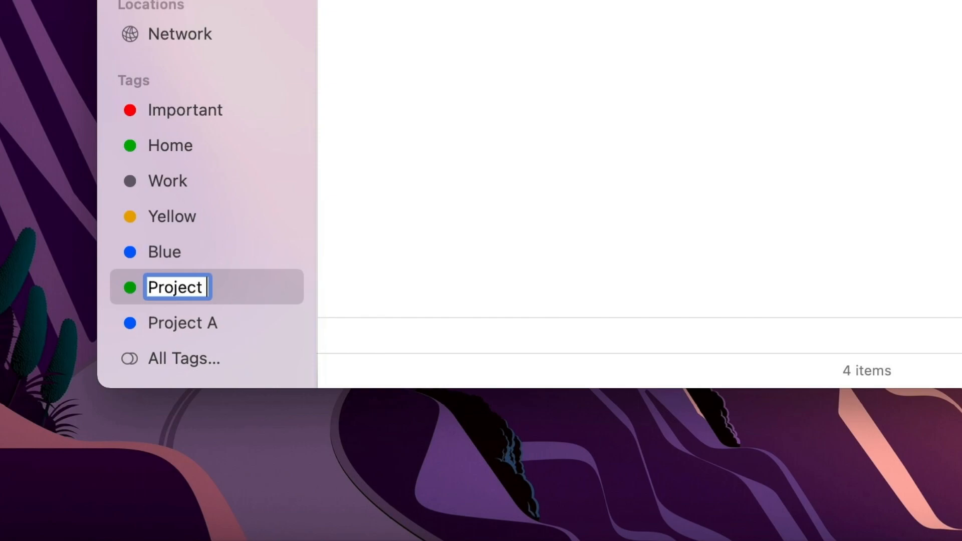
key("Return")
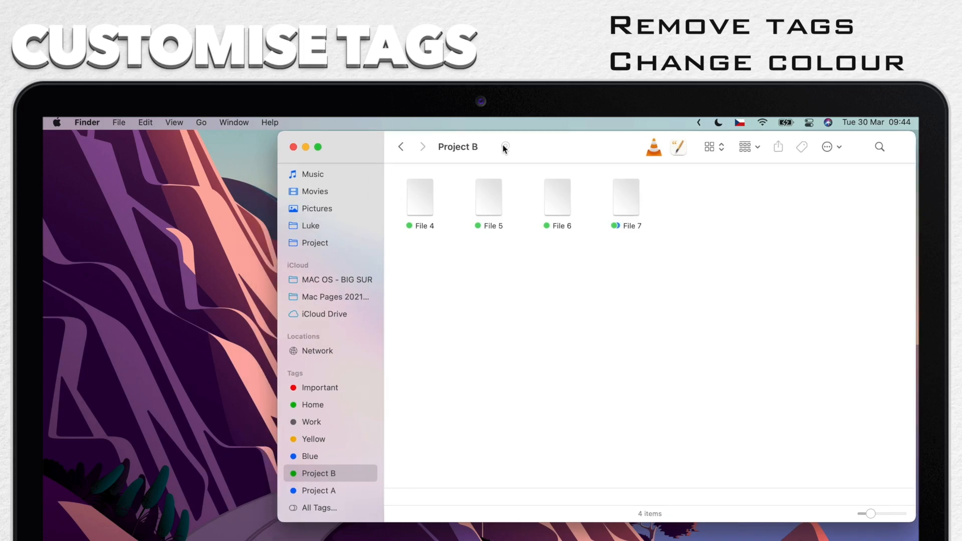
Step: In Finder Preferences > Tags, hide the Yellow and Blue tags from the sidebar
left_click(86, 123)
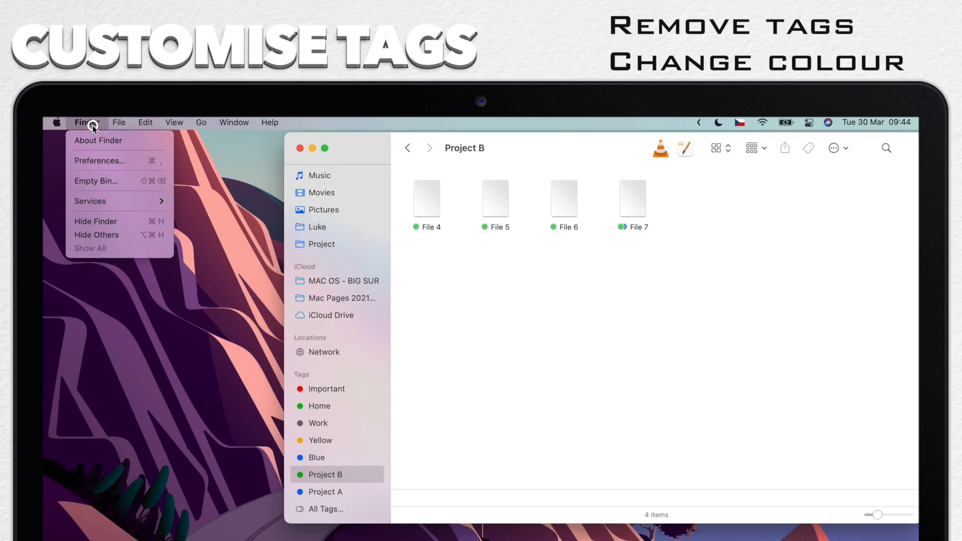
left_click(137, 163)
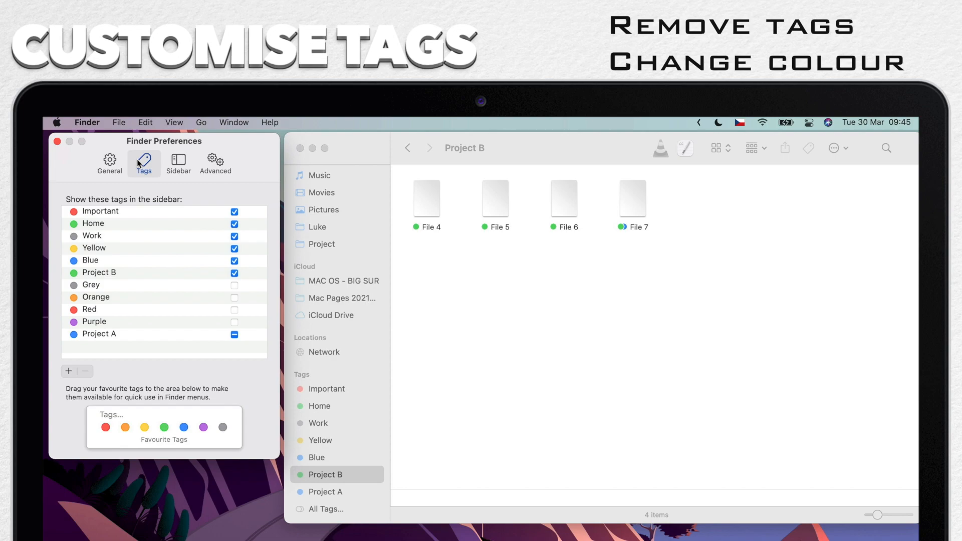
mouse_move(58, 373)
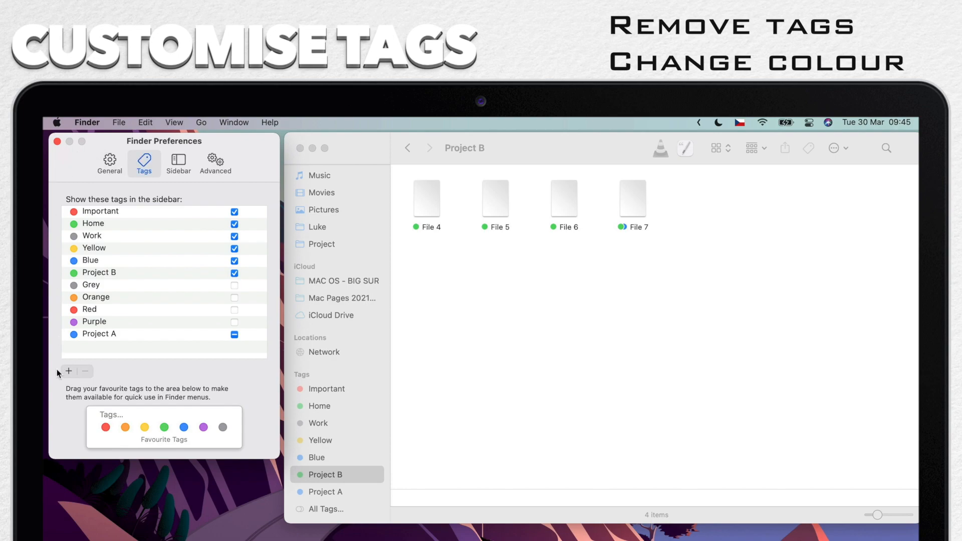
mouse_move(189, 267)
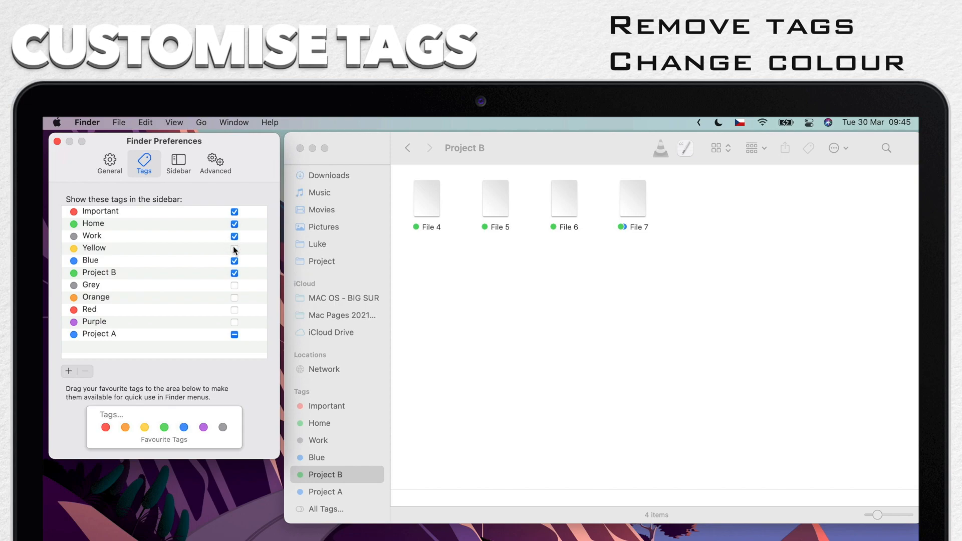
left_click(234, 247)
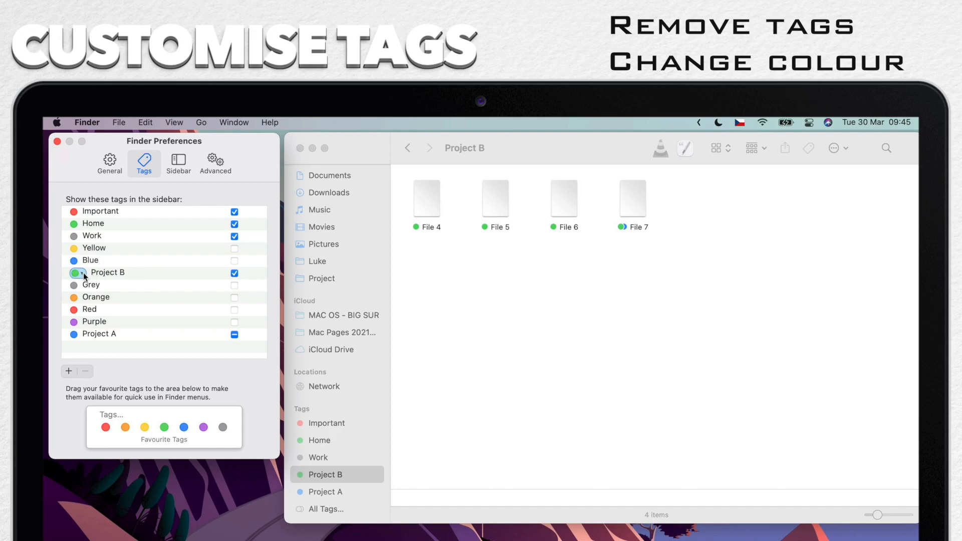
Step: Change the Project B tag's colour to red
left_click(74, 273)
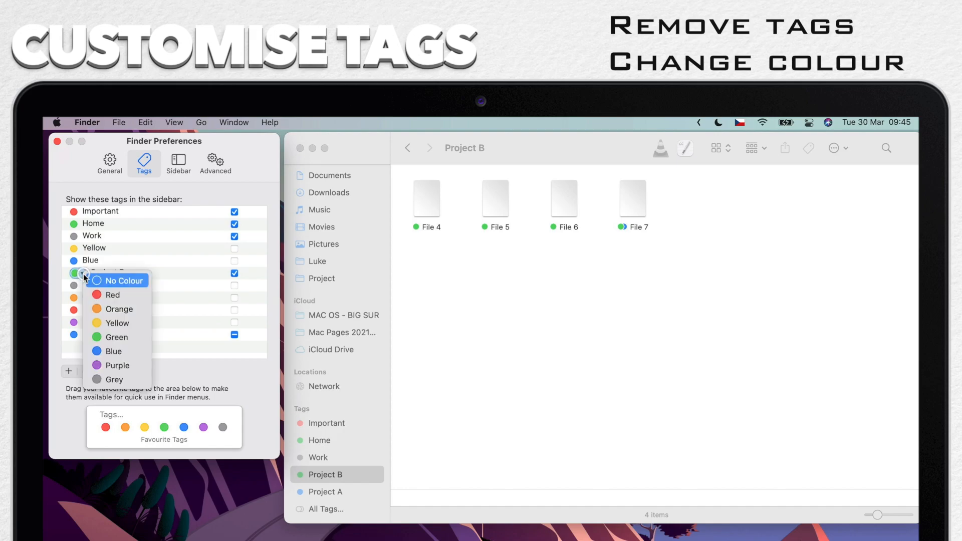
mouse_move(113, 295)
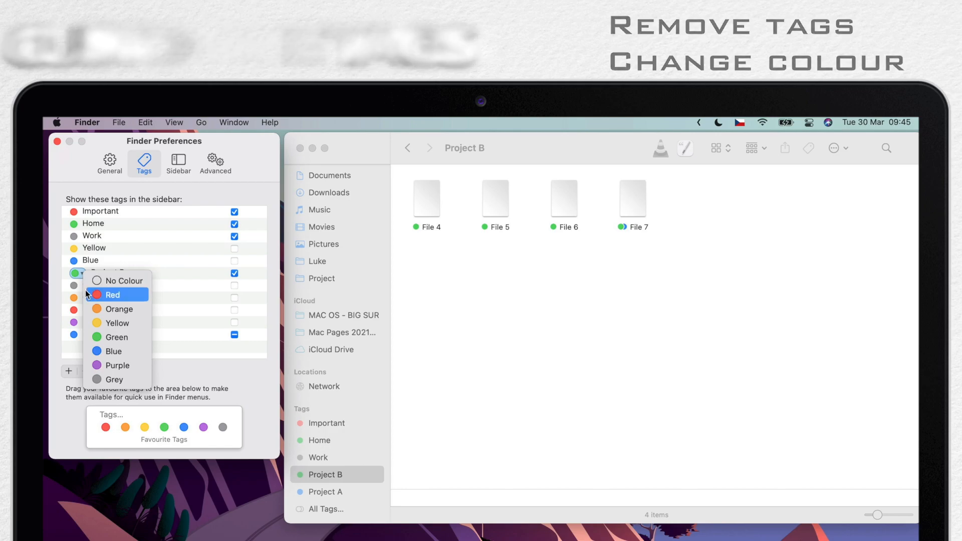
left_click(113, 294)
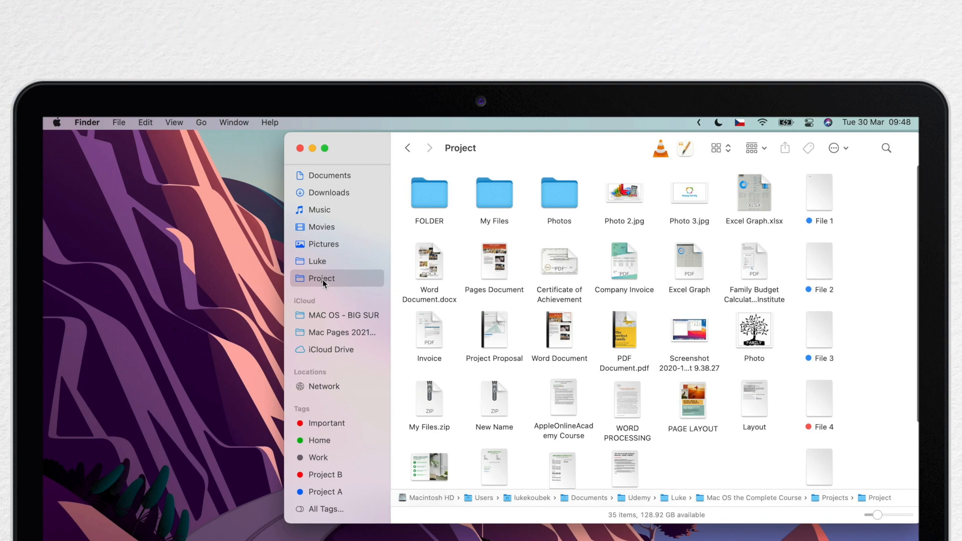
Step: Search 'projec' and filter to the Project A tag, listing Files 1, 2, 3 and 7
left_click(886, 148)
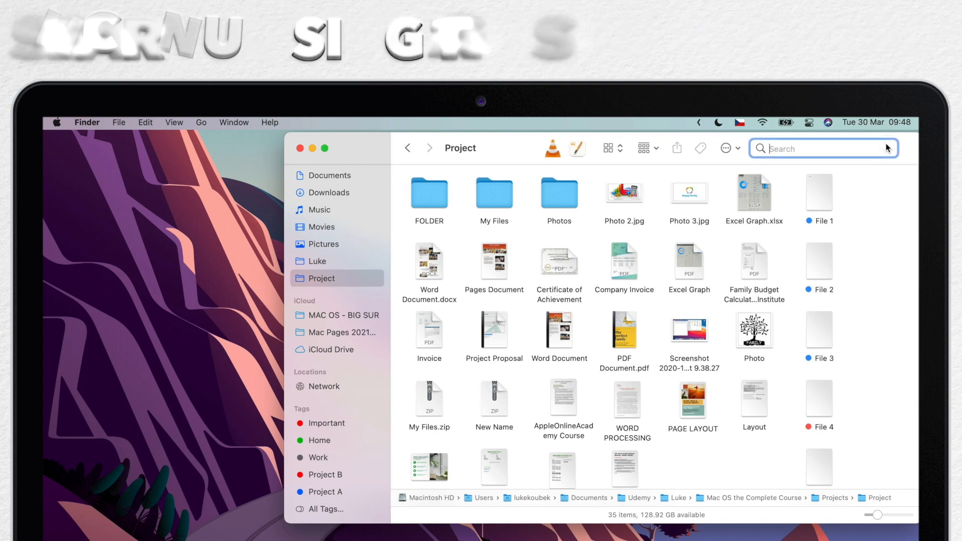
type("projec")
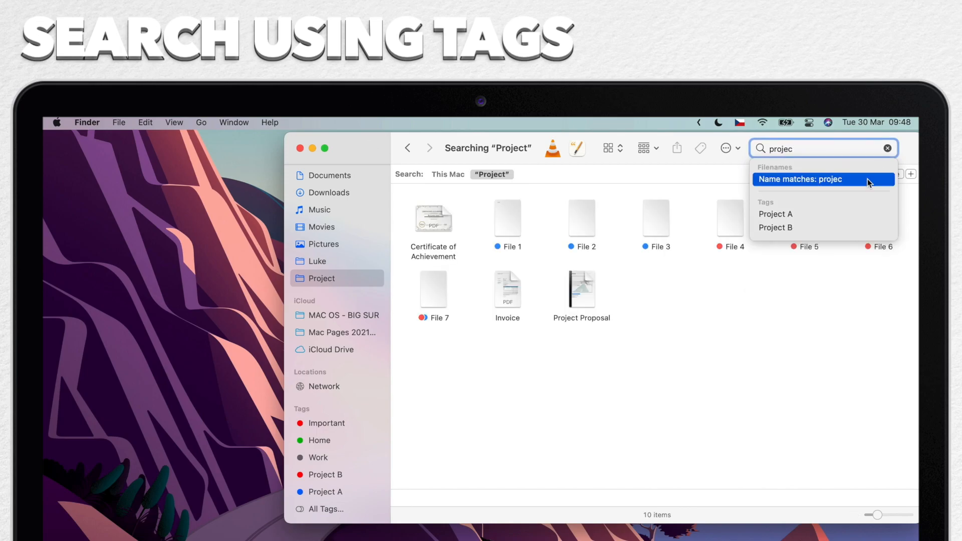
mouse_move(775, 215)
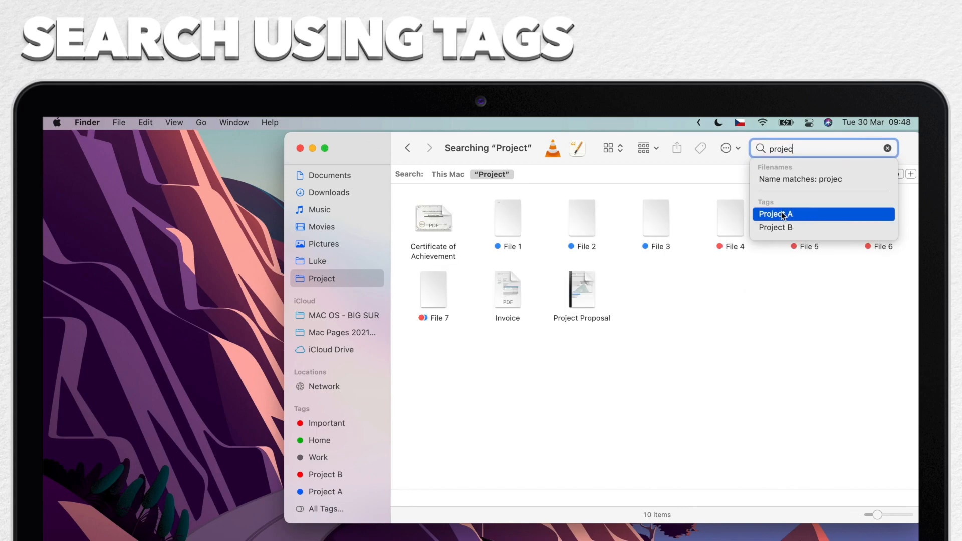
left_click(776, 215)
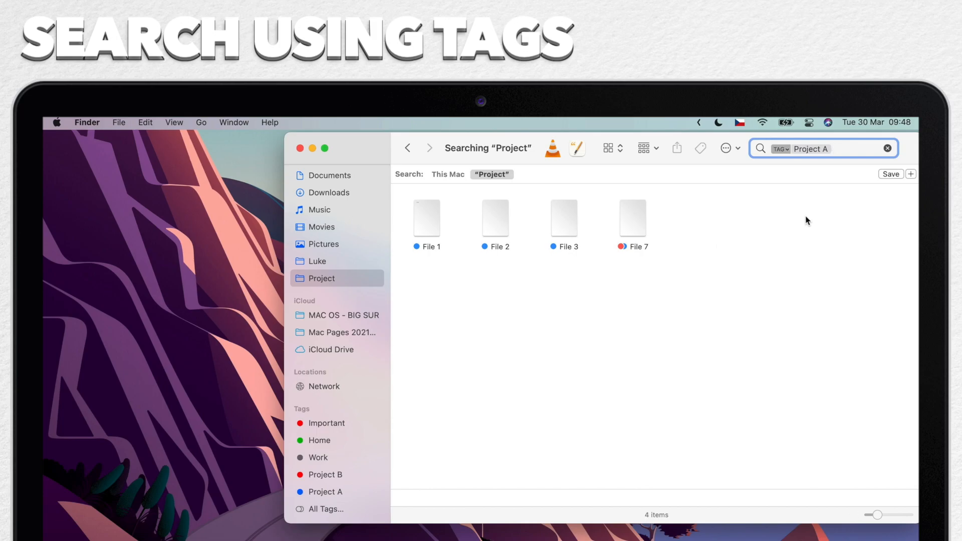
mouse_move(532, 234)
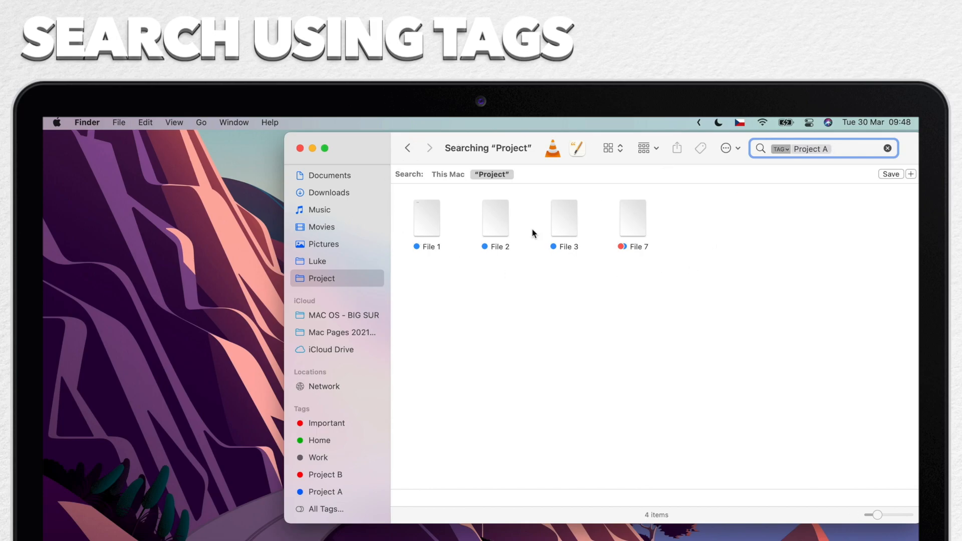